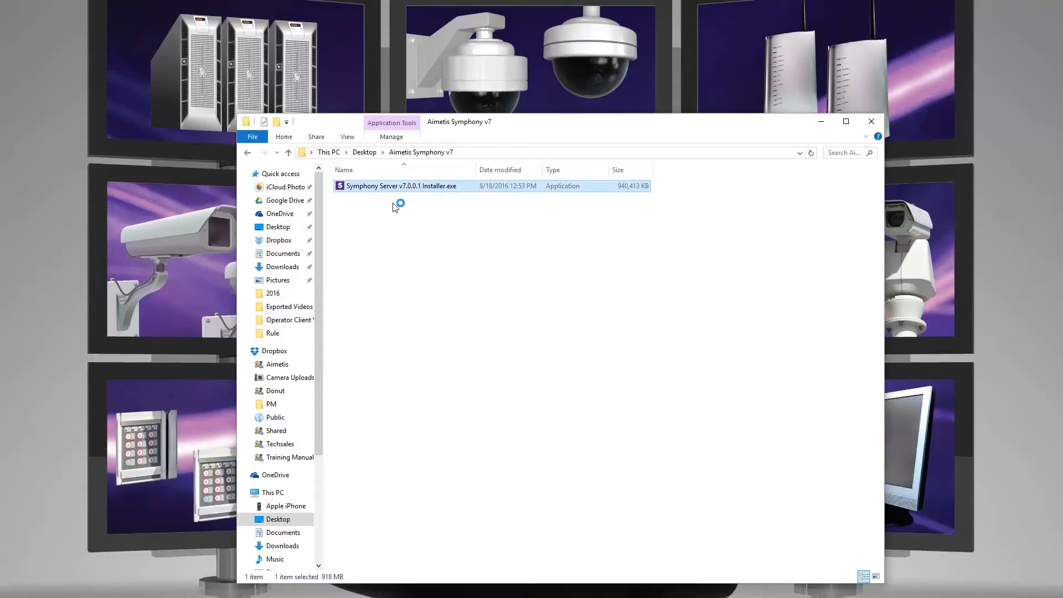
# - Launch Symphony Server v7.0.0.1 Installer.exe from the Aimetis Symphony v7 folder
pyautogui.doubleClick(401, 185)
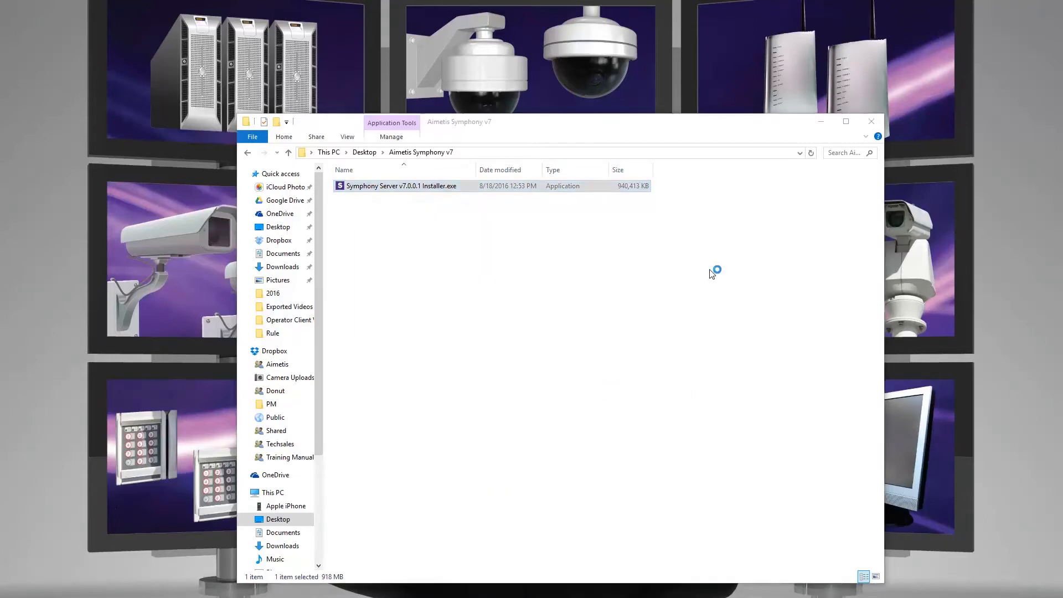
pyautogui.doubleClick(401, 186)
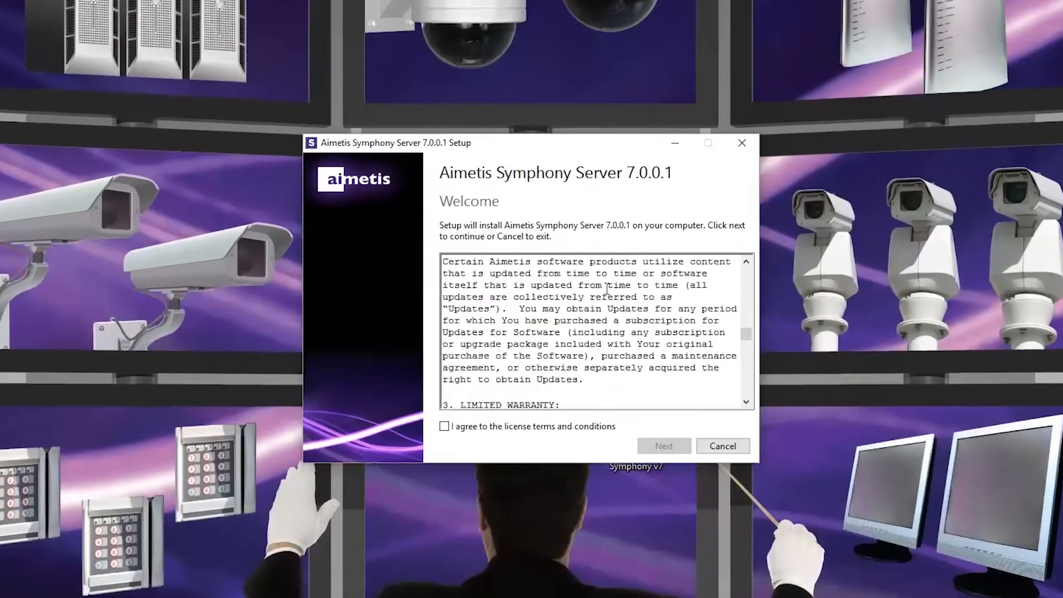
# - Agree to the license terms and keep the default install location with Remote Support Tool unchecked
pyautogui.click(444, 426)
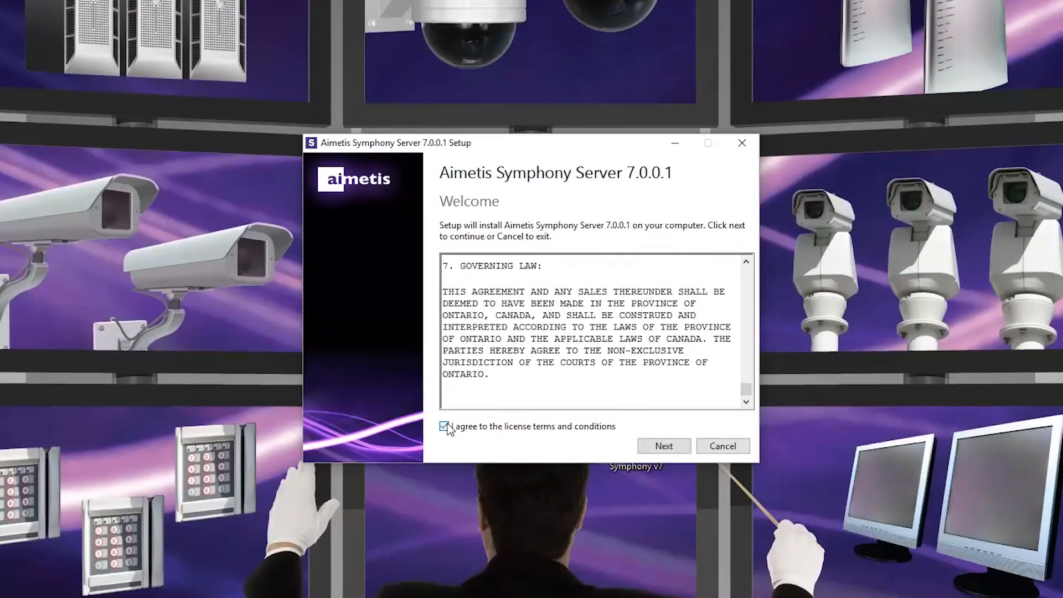
pyautogui.click(664, 446)
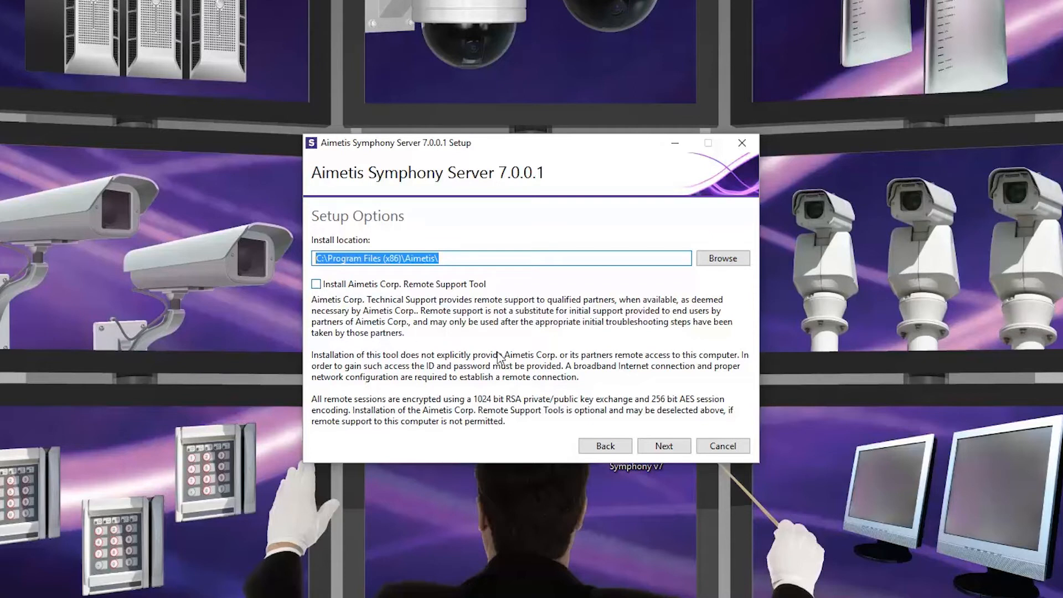
pyautogui.moveTo(637, 450)
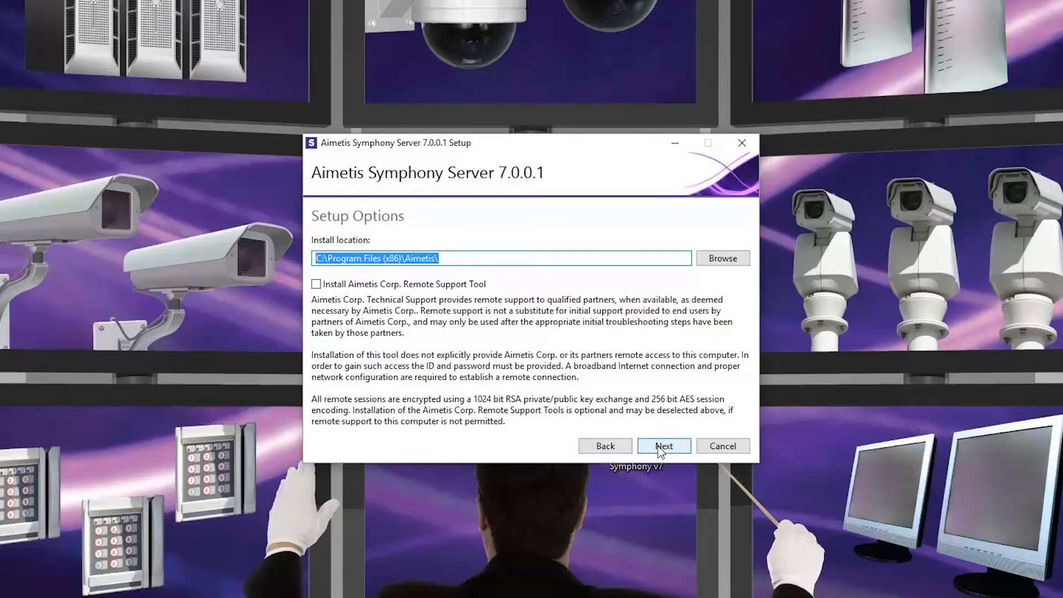
pyautogui.click(664, 445)
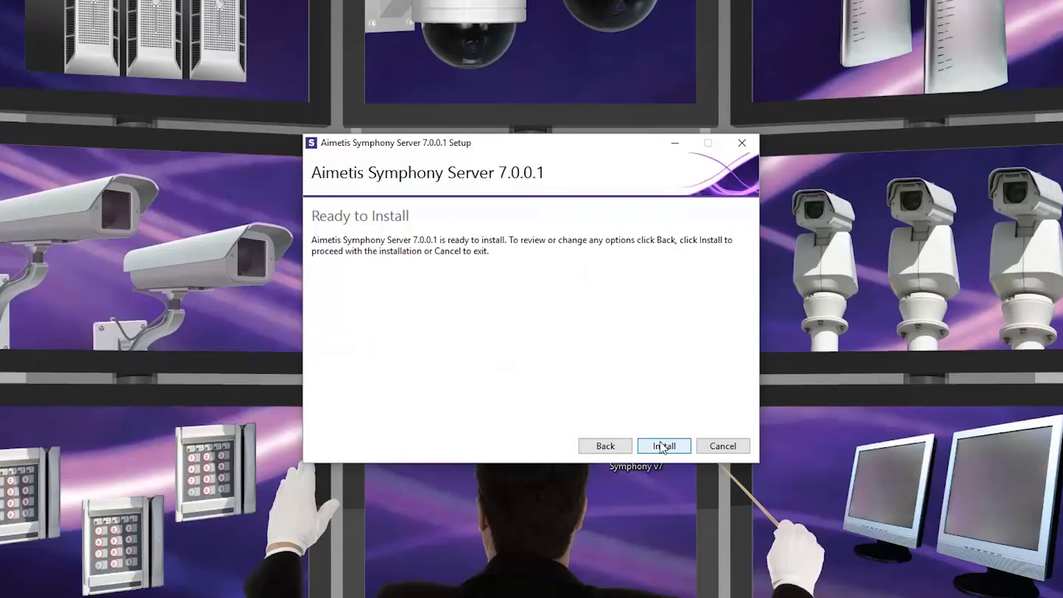
# - Install Symphony Server 7.0.0.1 until Installation Successfully Completed appears
pyautogui.click(664, 446)
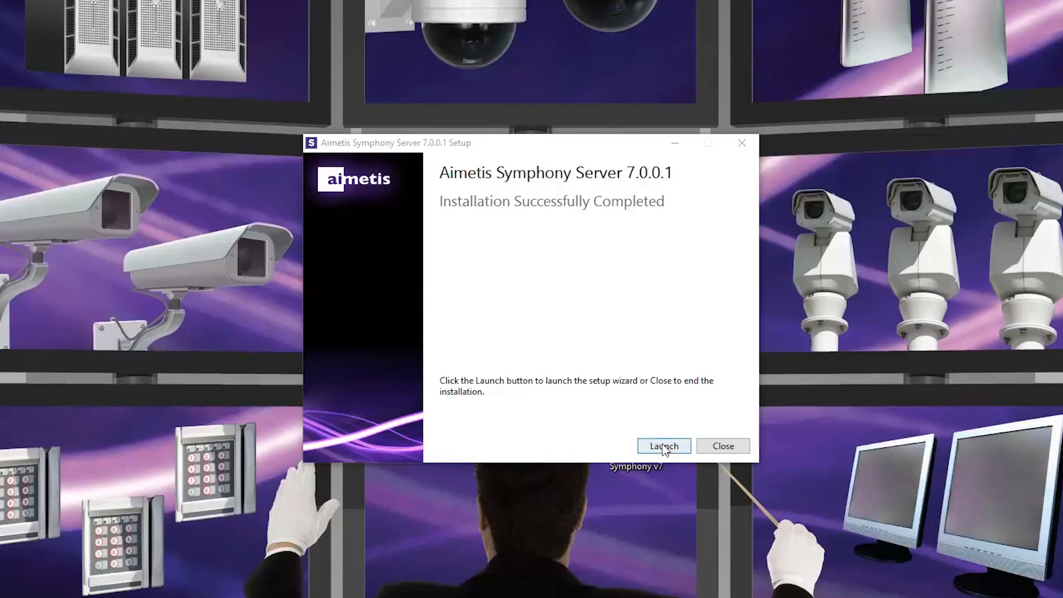
# - Launch the setup wizard and verify the Symv7_2 database exists via SQL Server authentication
pyautogui.click(664, 446)
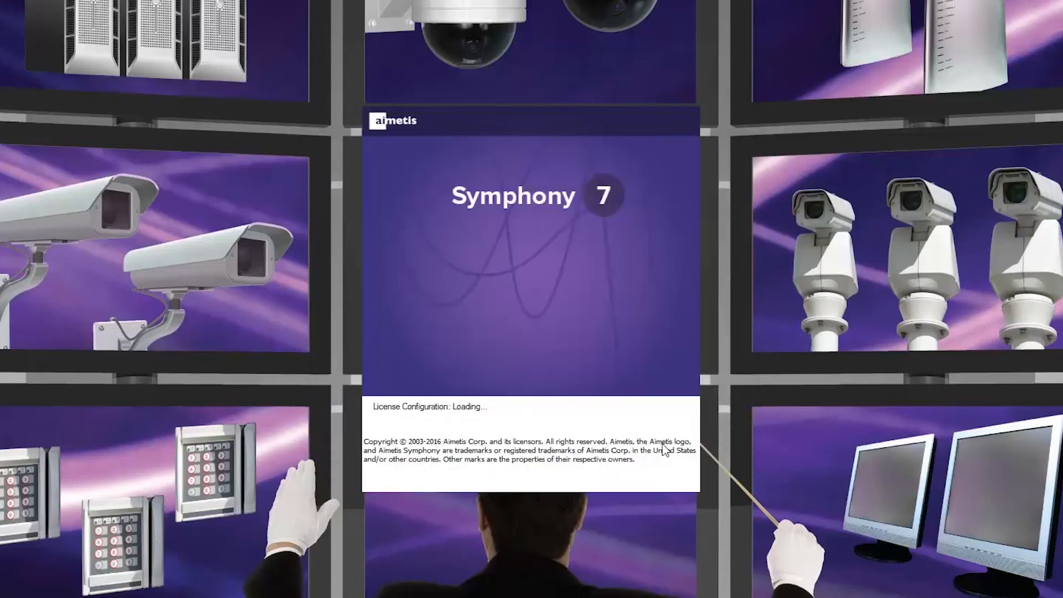
pyautogui.moveTo(594, 332)
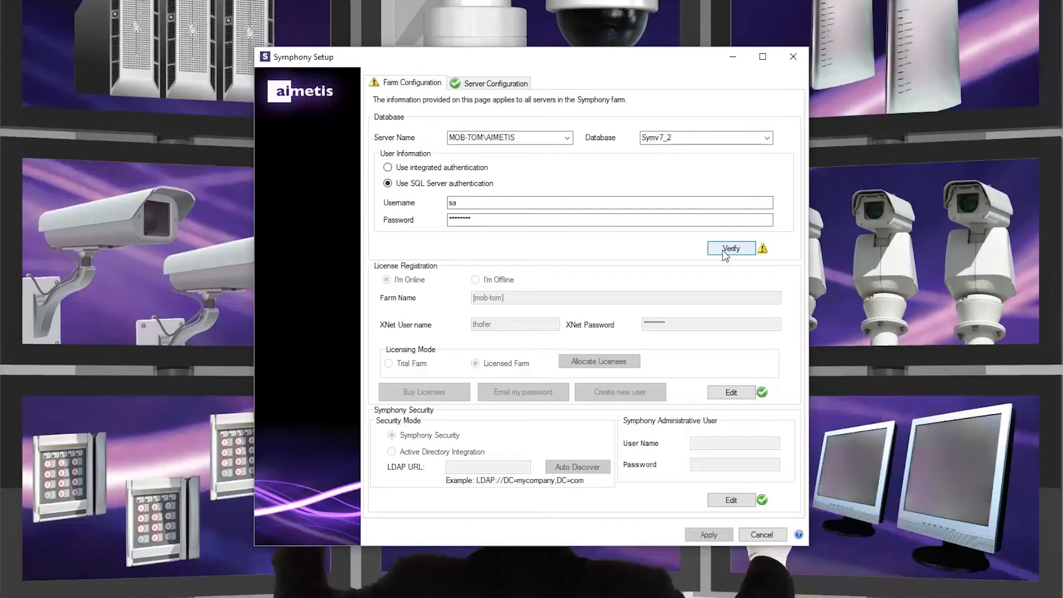
pyautogui.click(505, 137)
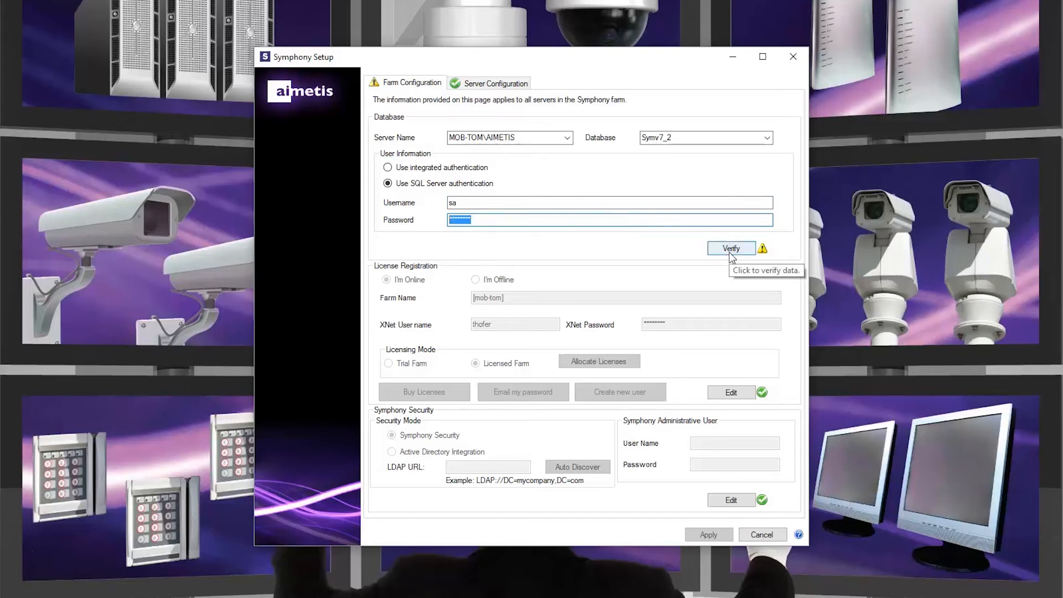
pyautogui.click(731, 248)
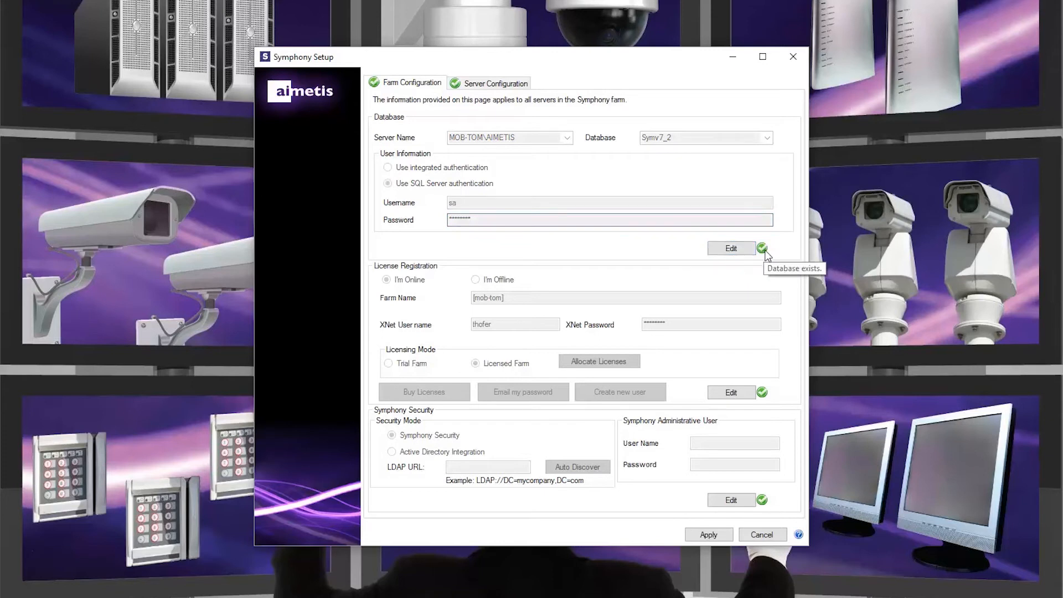
pyautogui.click(731, 248)
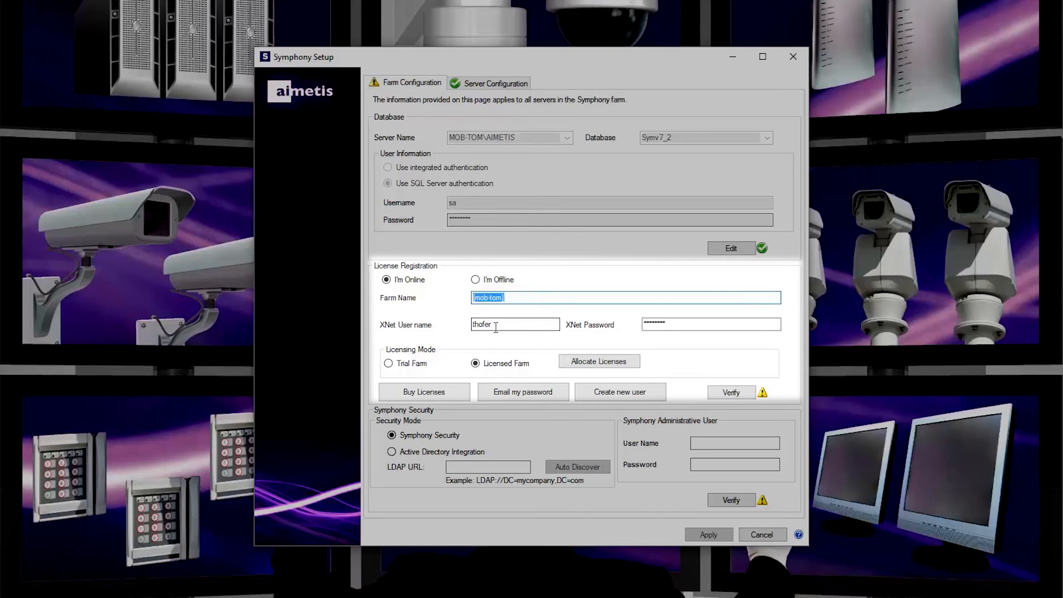
# - Review the I'm Online XNet user name and password, keep Licensed Farm, and show Allocate Licenses
pyautogui.click(514, 324)
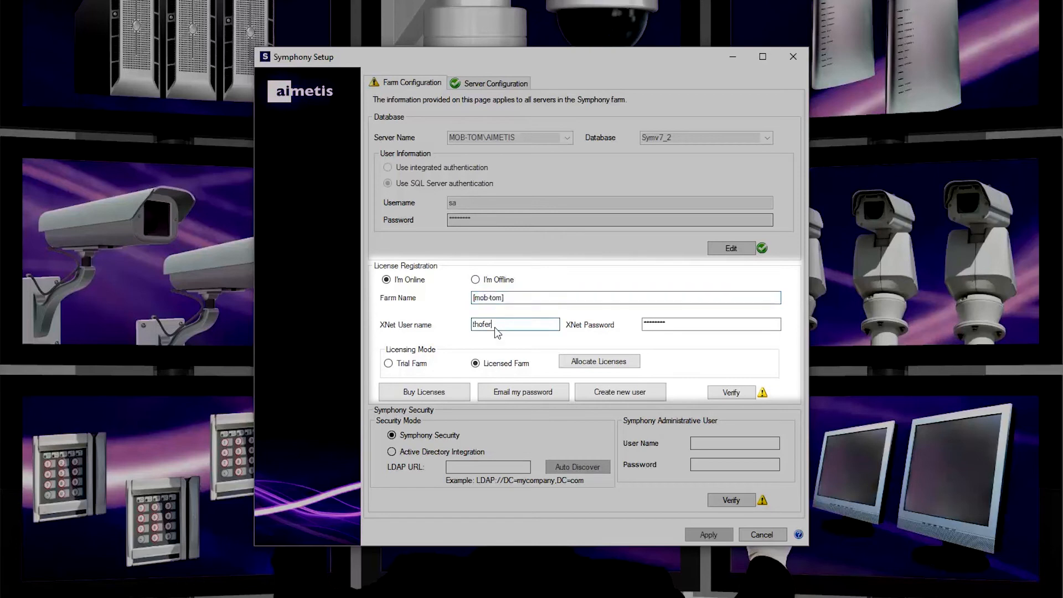
pyautogui.doubleClick(482, 324)
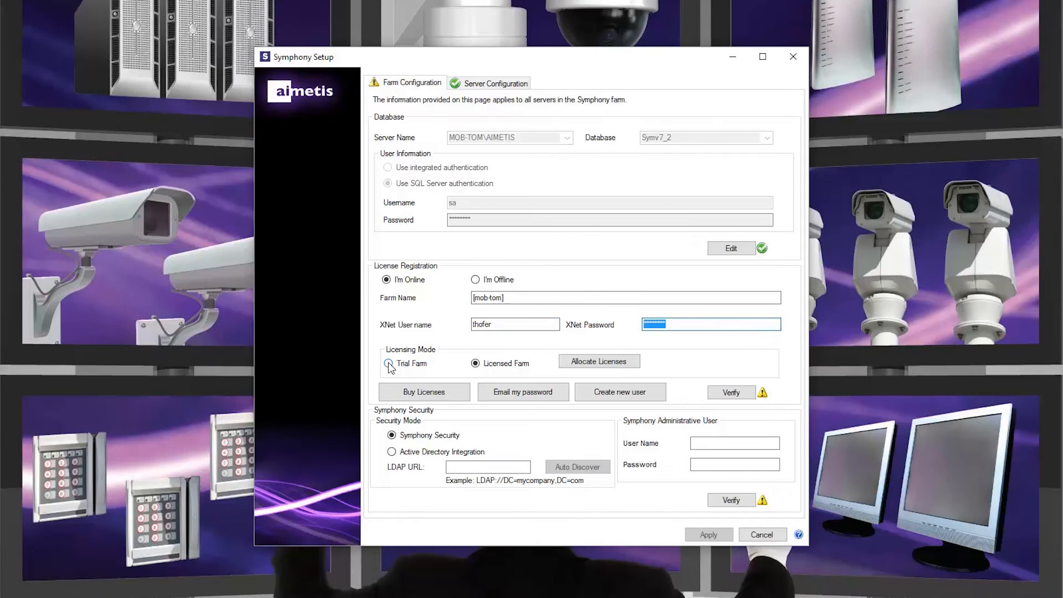
pyautogui.click(475, 363)
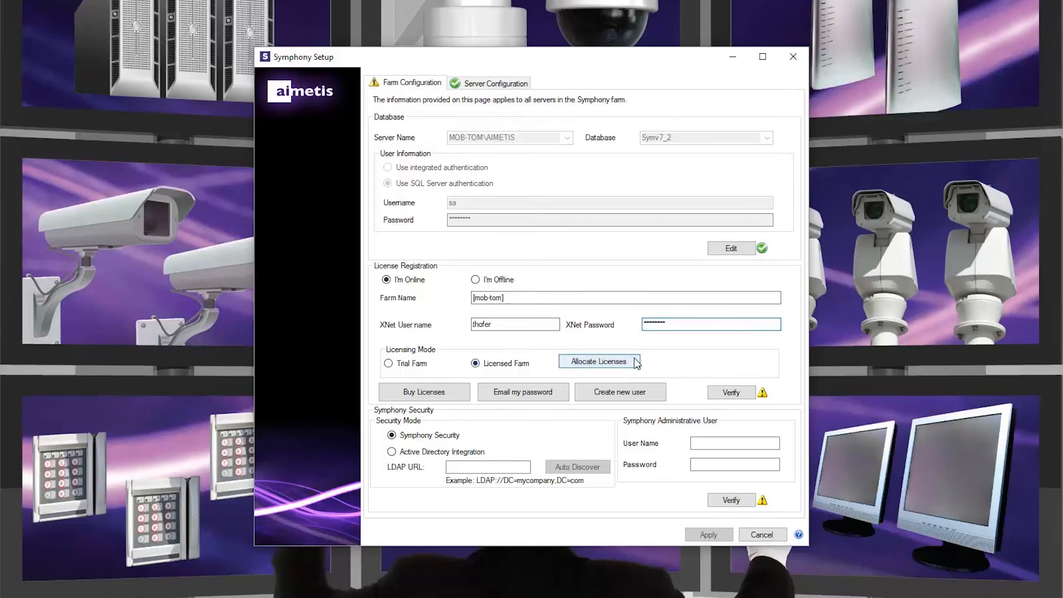
pyautogui.click(599, 361)
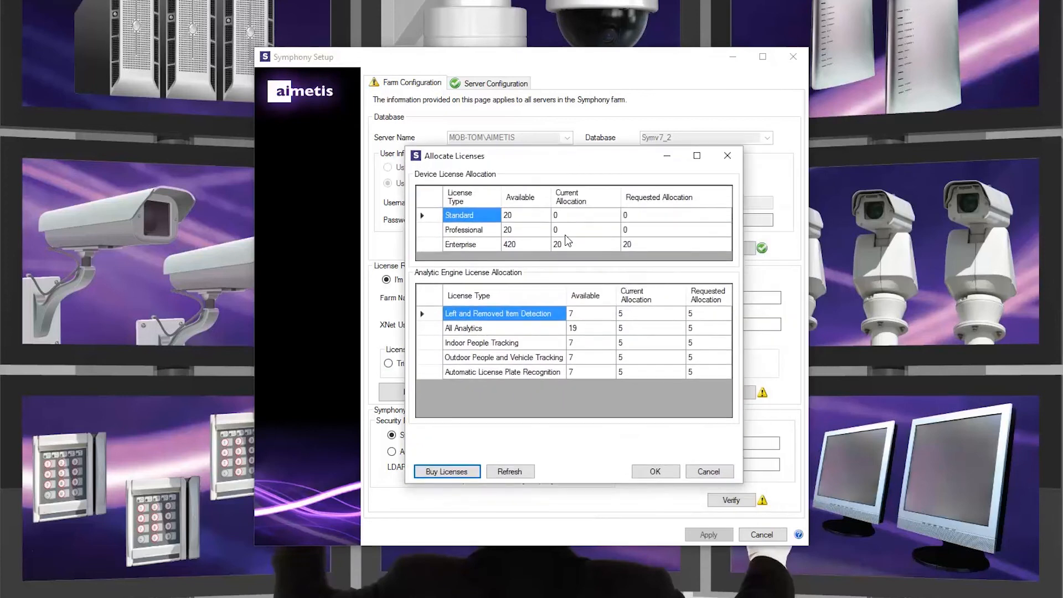
# - Accept 20 Enterprise device licenses and 5 of each analytic license
pyautogui.click(585, 244)
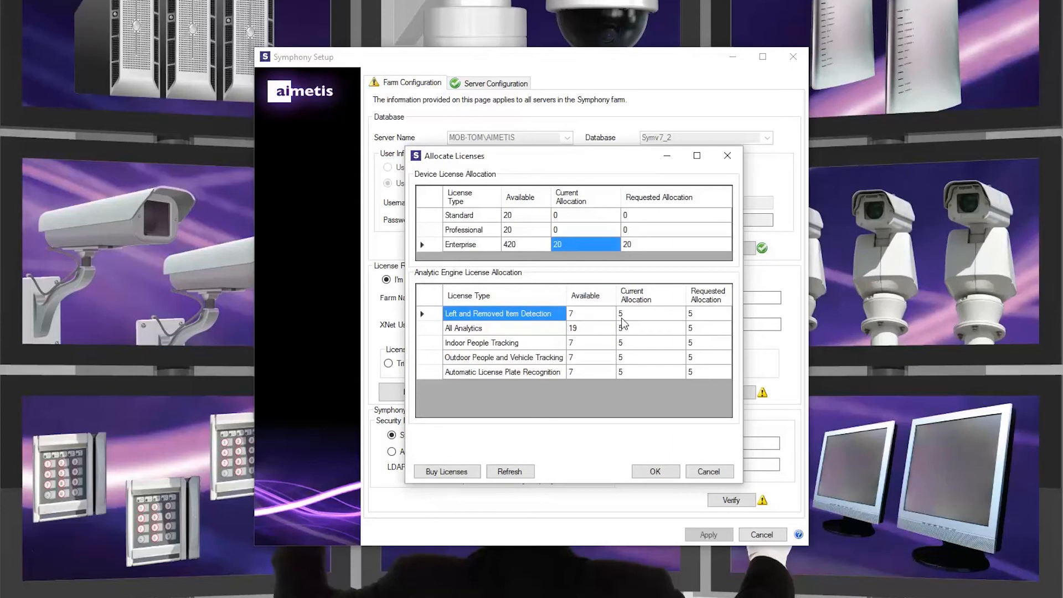
pyautogui.moveTo(645, 405)
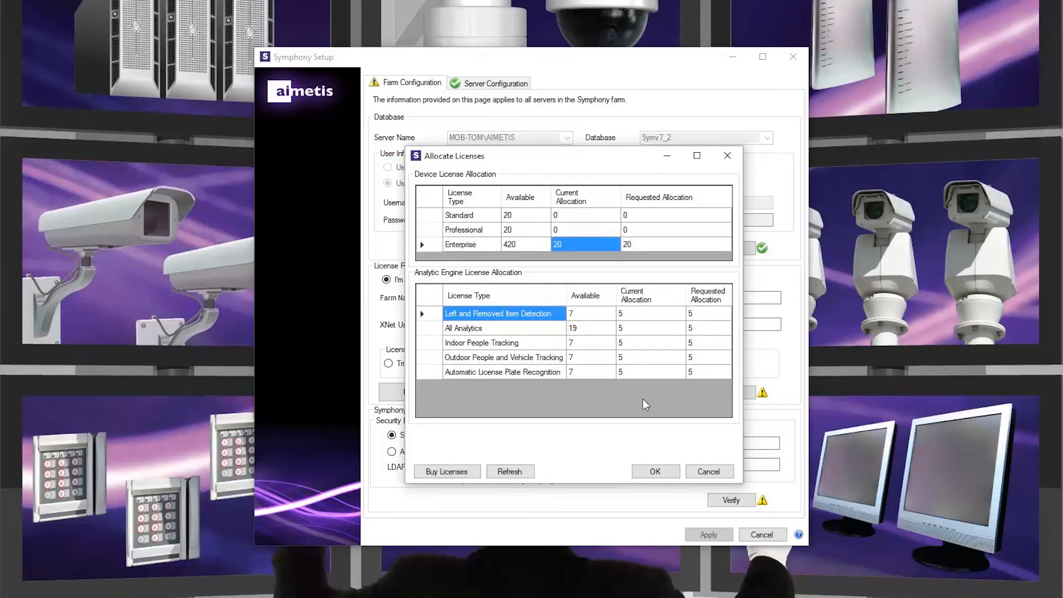
pyautogui.click(655, 471)
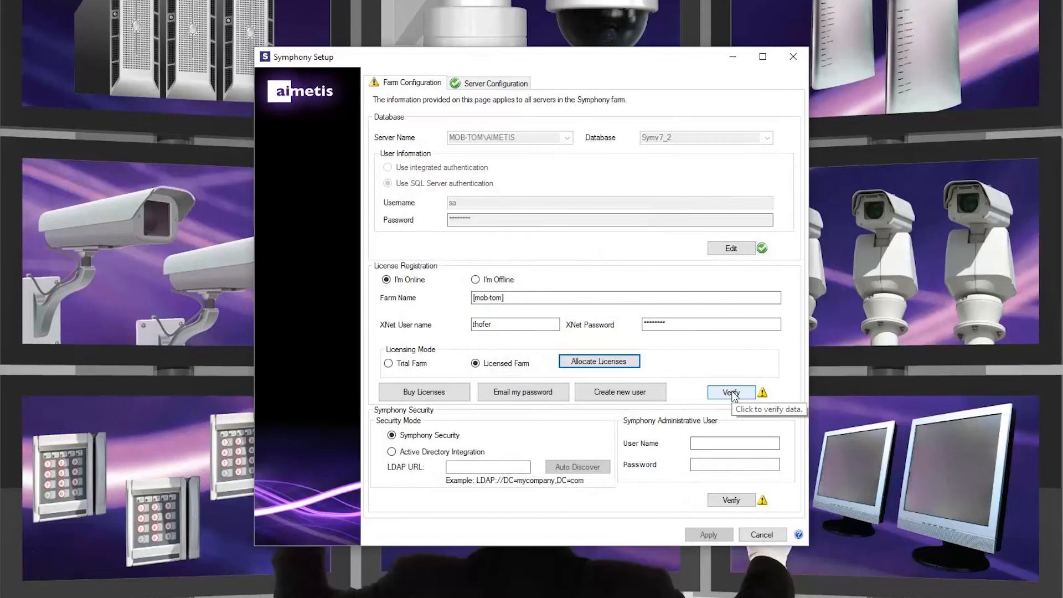
# - Switch license registration to I'm Online as a Licensed Farm and verify it
pyautogui.click(475, 280)
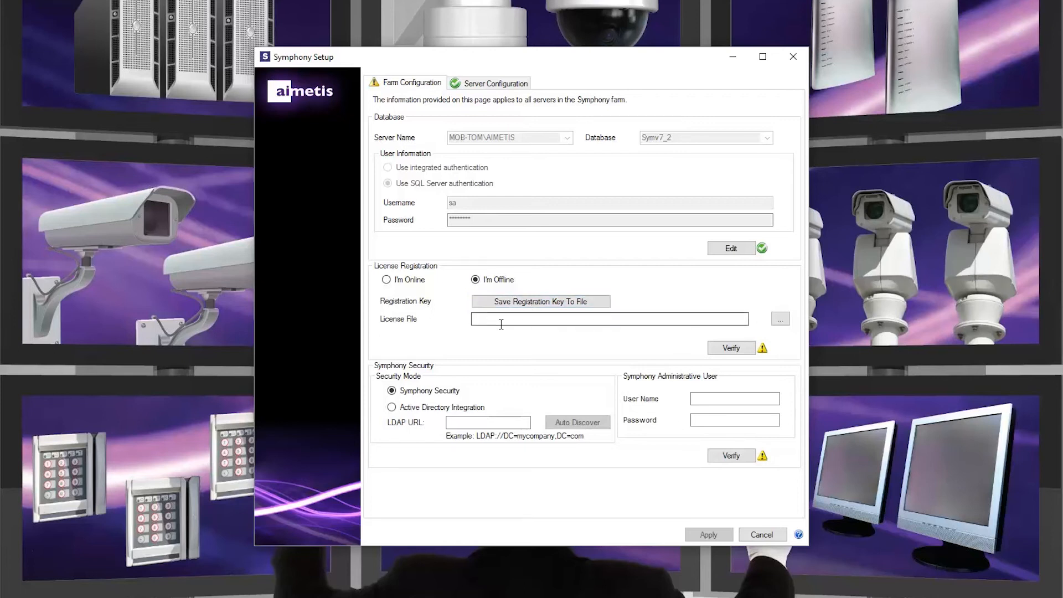
pyautogui.moveTo(556, 319)
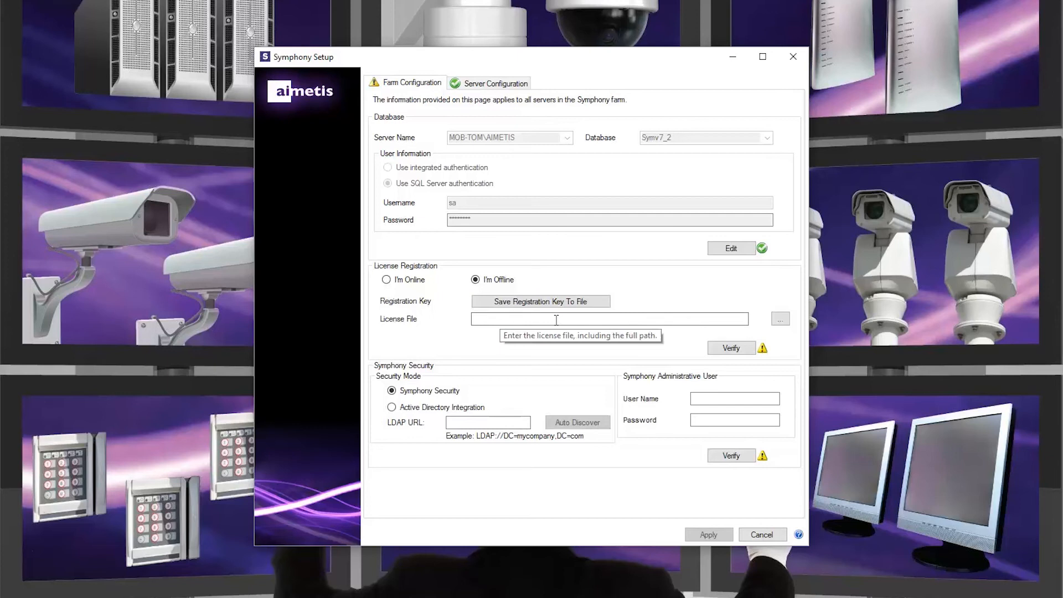
pyautogui.click(609, 319)
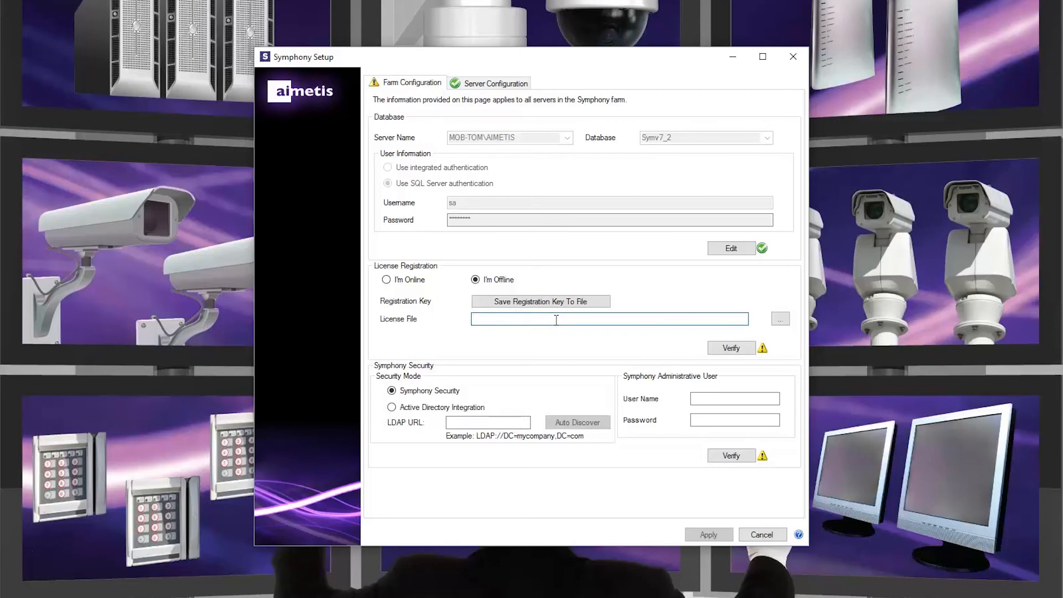
pyautogui.click(386, 279)
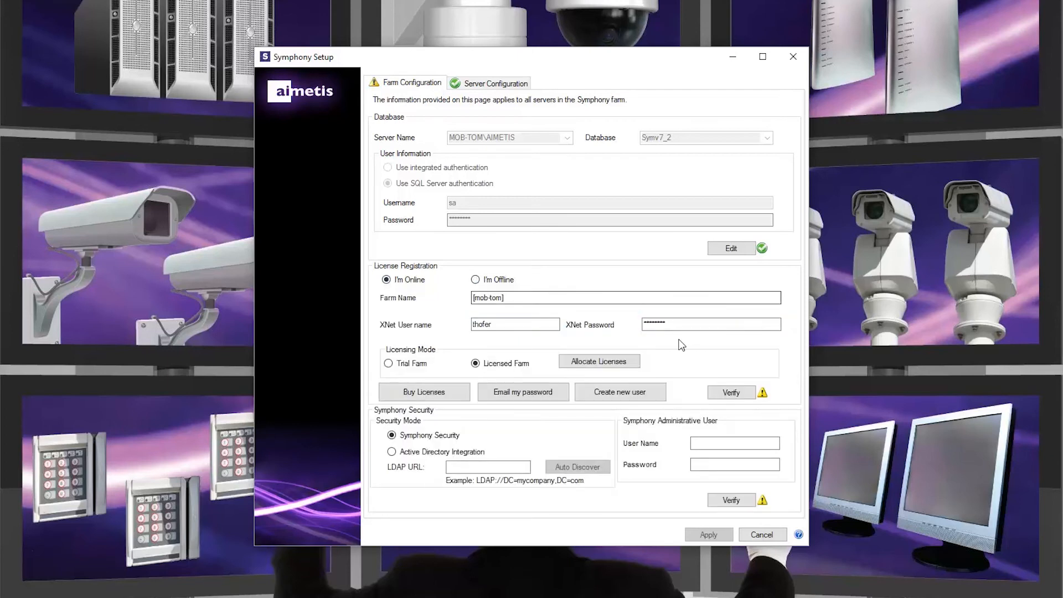
pyautogui.click(731, 392)
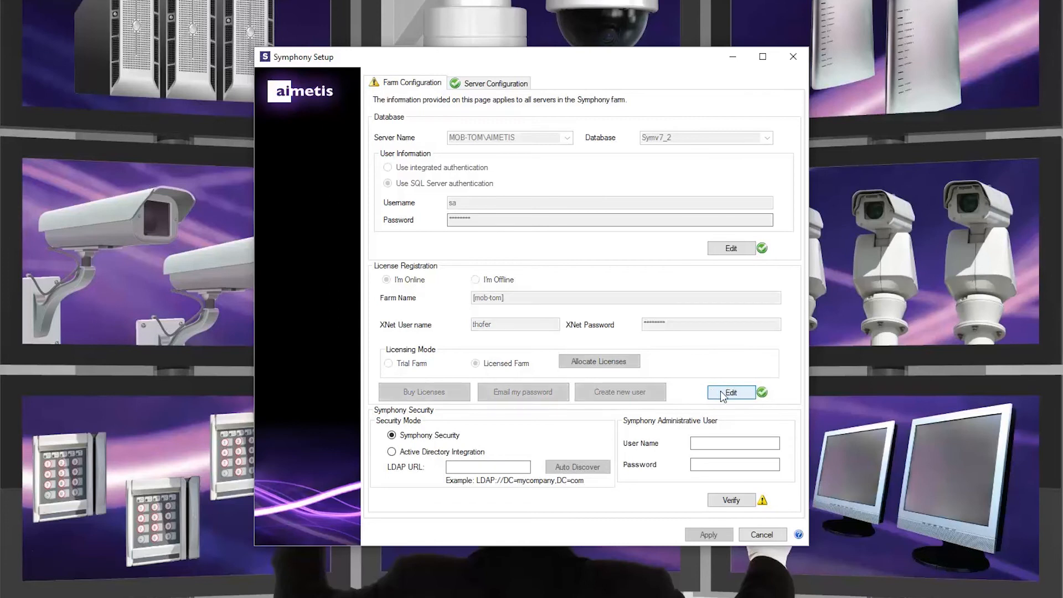
pyautogui.moveTo(523, 434)
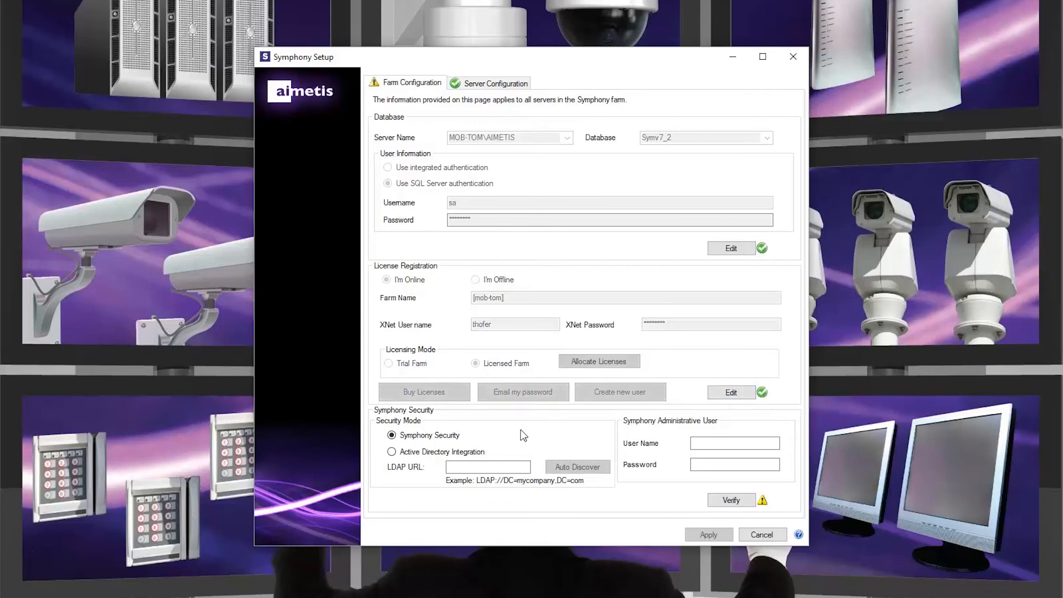
pyautogui.moveTo(391, 435)
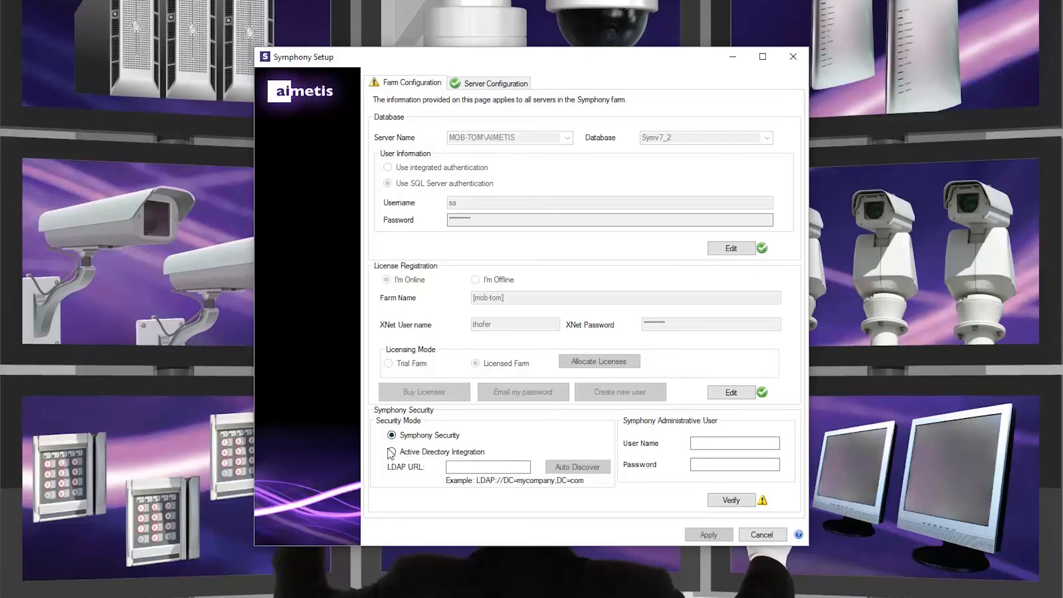
pyautogui.moveTo(390, 455)
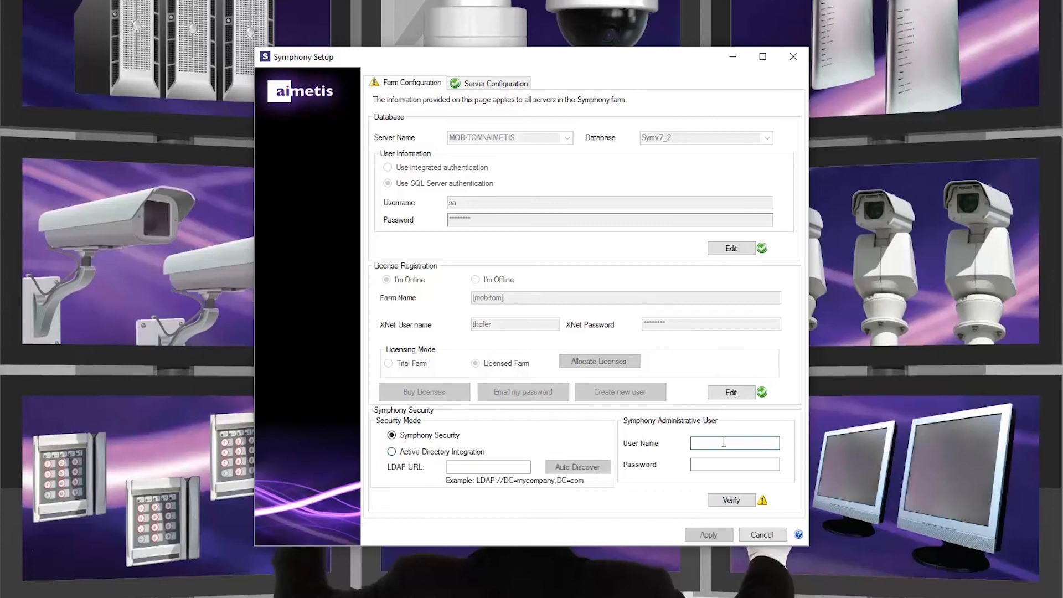
# - Return to Symphony Security mode and verify the administrative user 'aimetis'
pyautogui.click(735, 465)
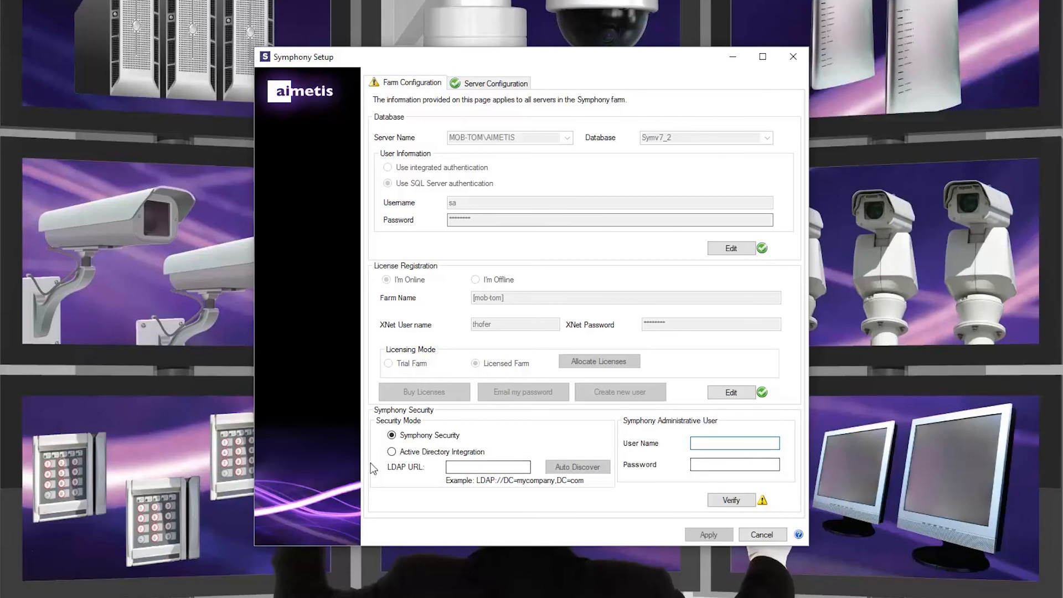
pyautogui.click(391, 452)
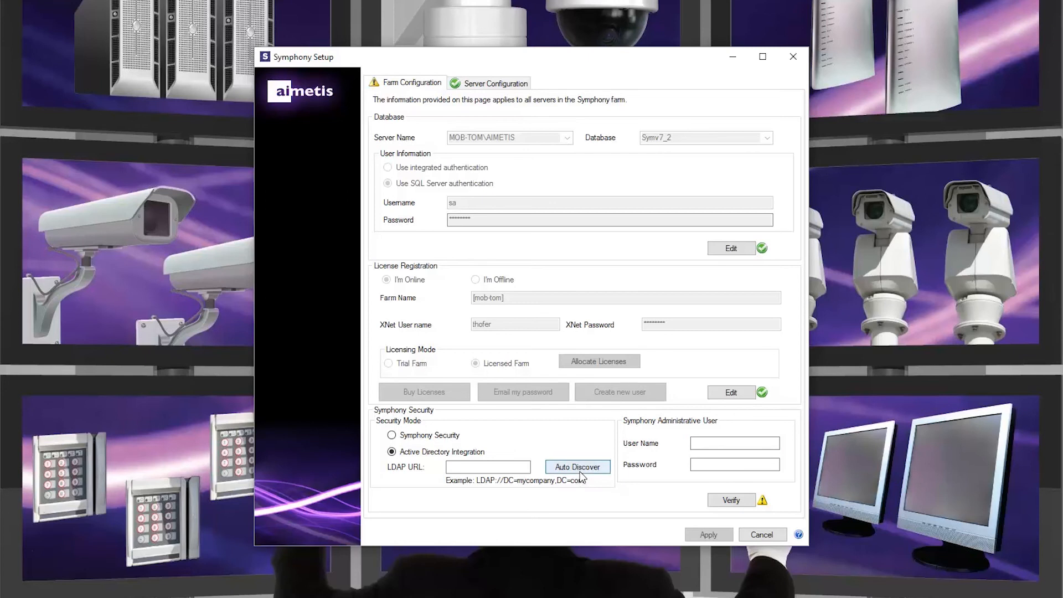
pyautogui.moveTo(582, 476)
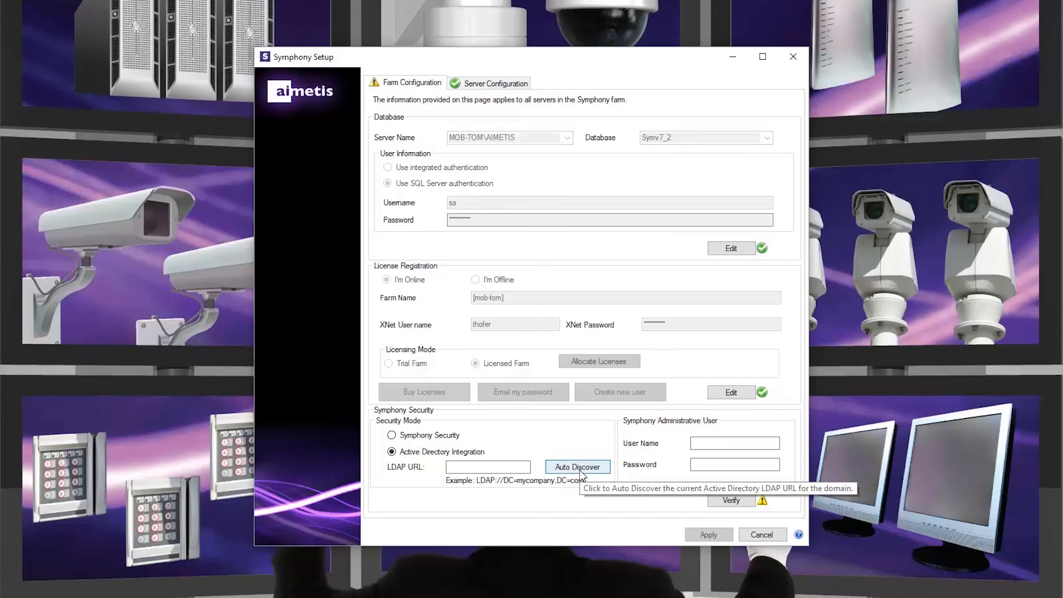
pyautogui.moveTo(542, 456)
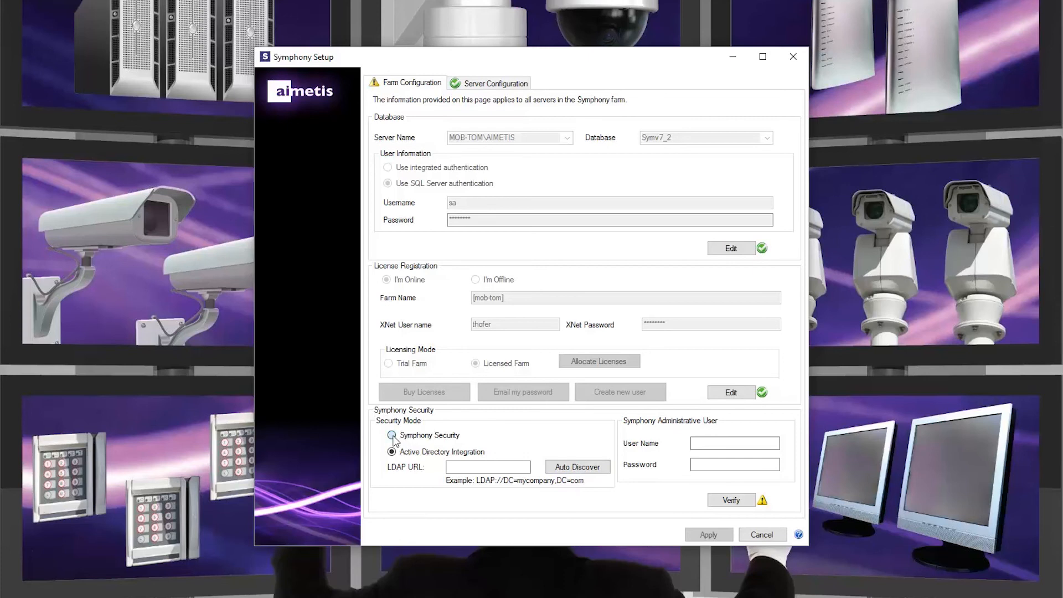
pyautogui.click(391, 435)
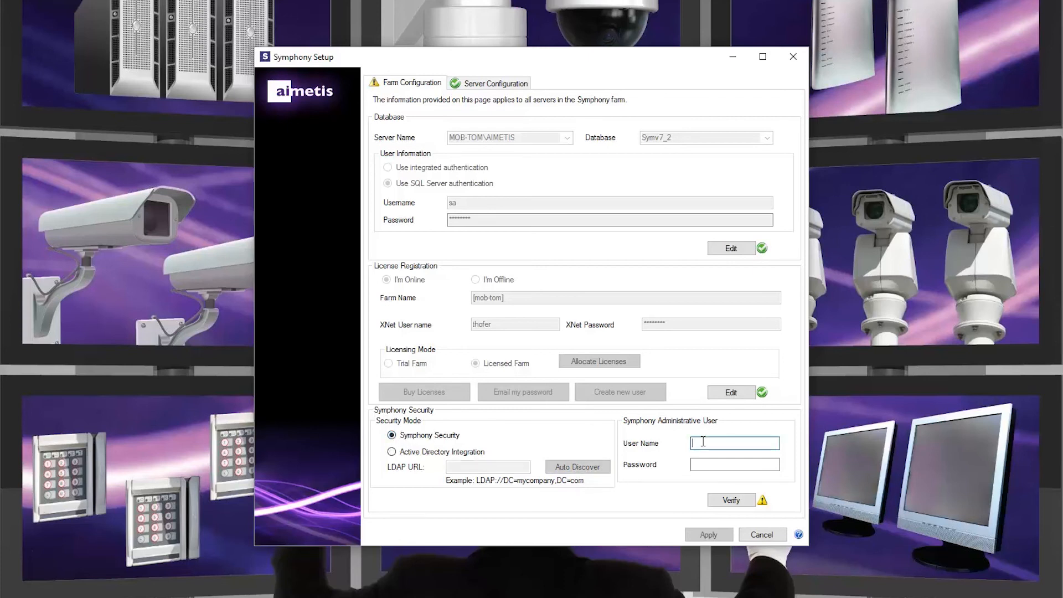
pyautogui.write('aimetis')
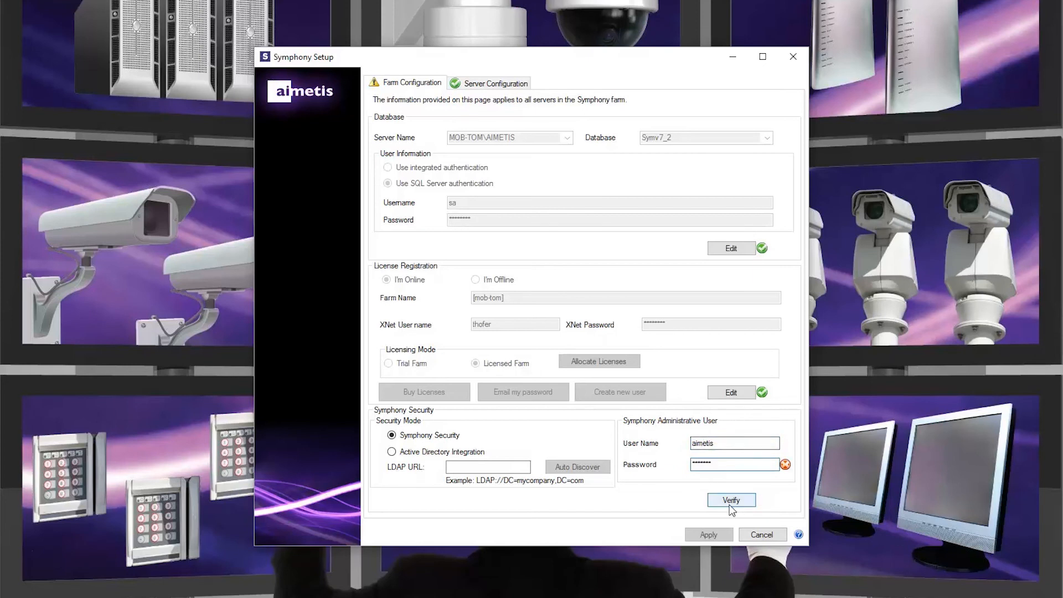
pyautogui.click(732, 500)
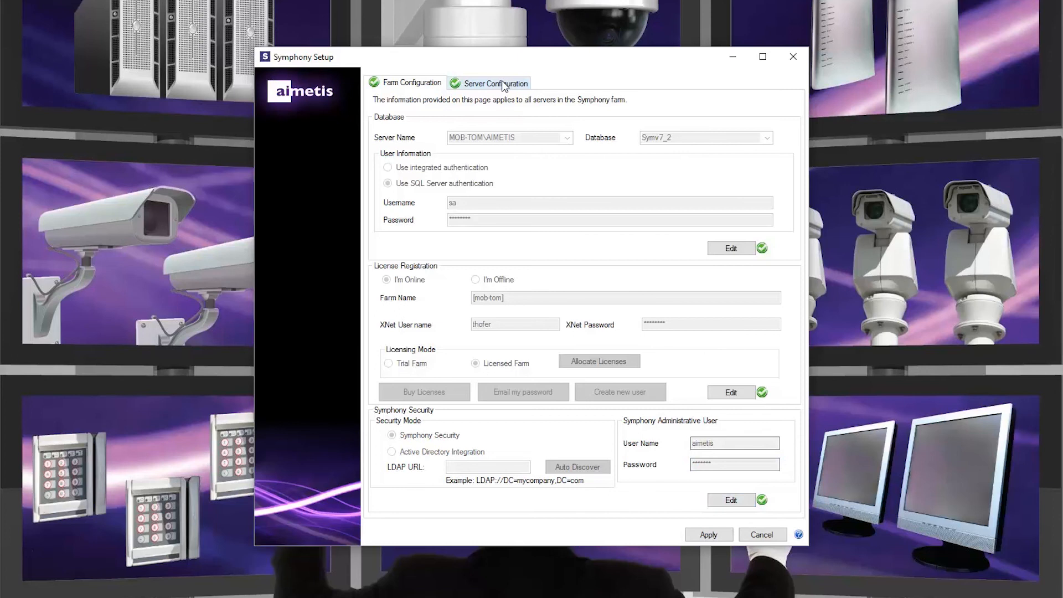
pyautogui.moveTo(503, 84)
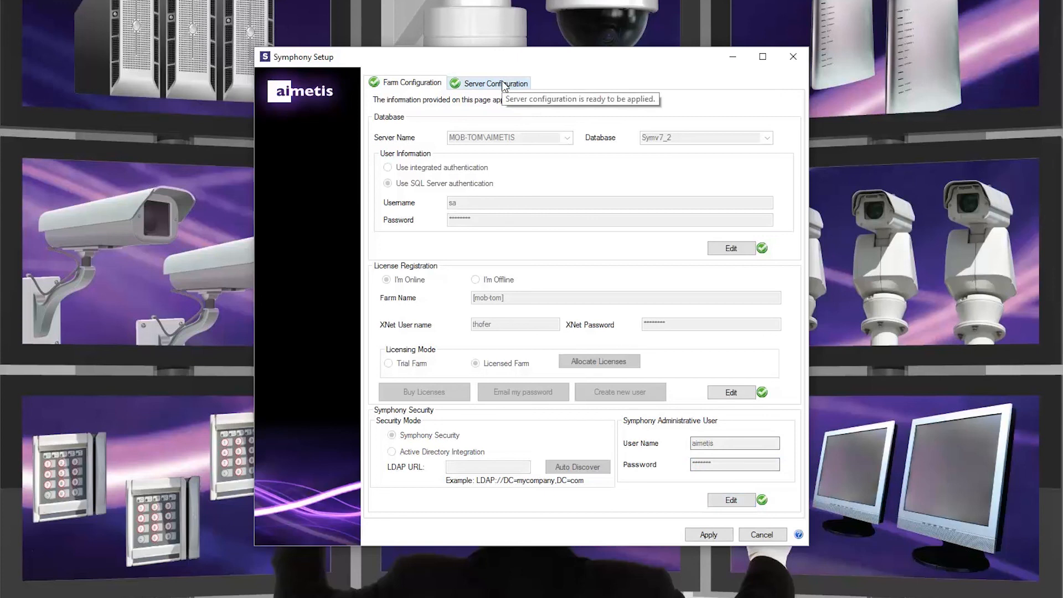
pyautogui.click(494, 83)
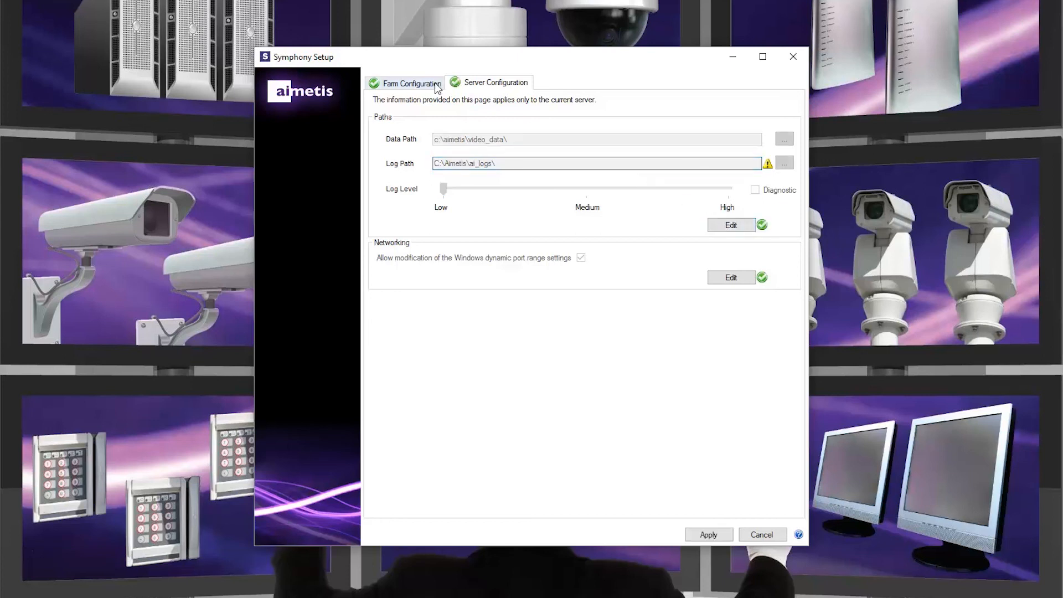
pyautogui.click(411, 83)
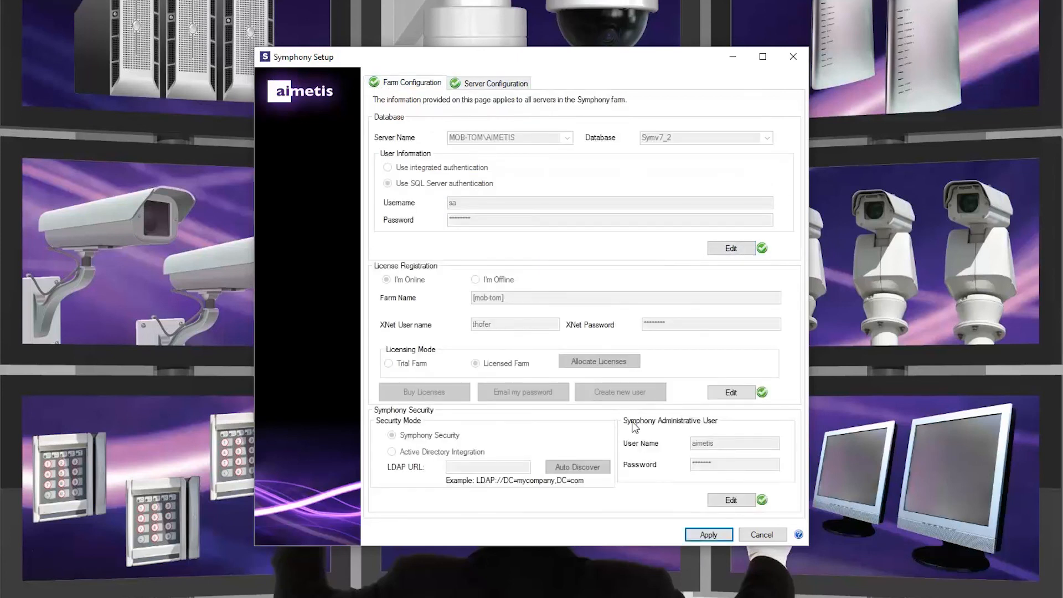
pyautogui.moveTo(712, 540)
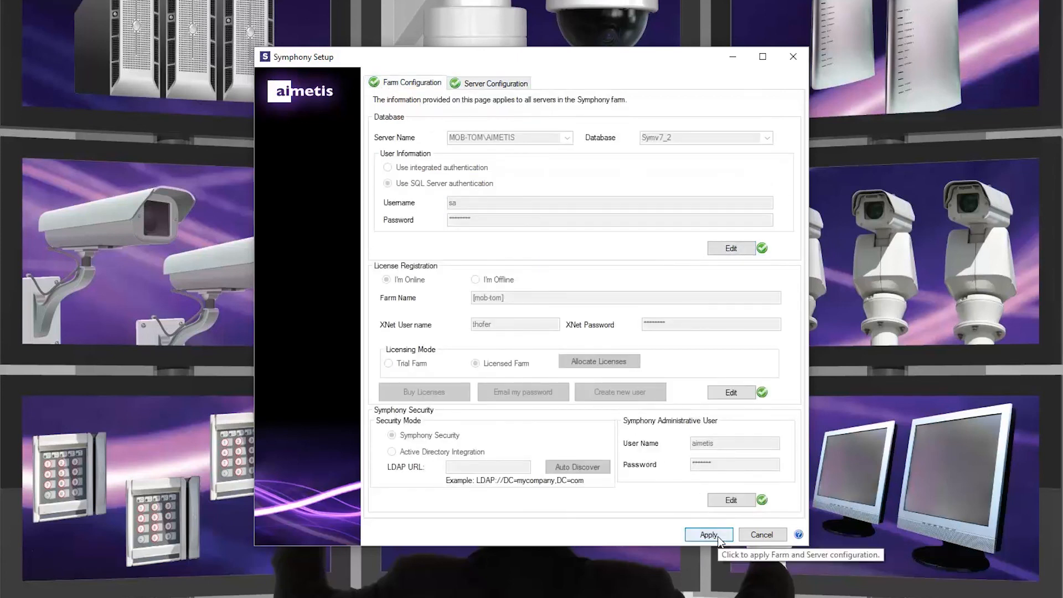
# - Apply the farm and server configuration and show the detailed setup logs
pyautogui.click(709, 534)
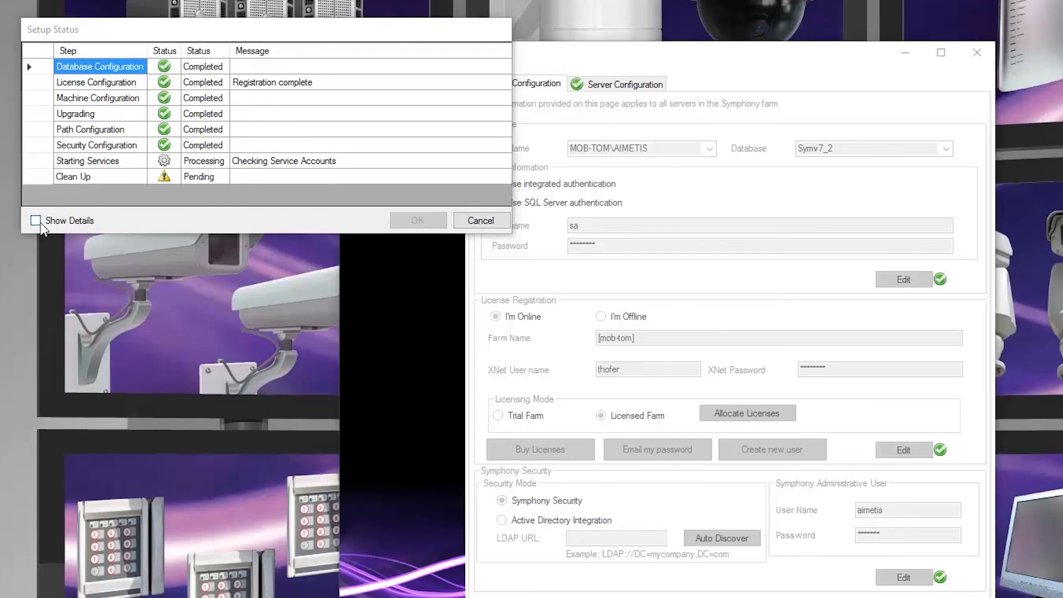
pyautogui.click(35, 220)
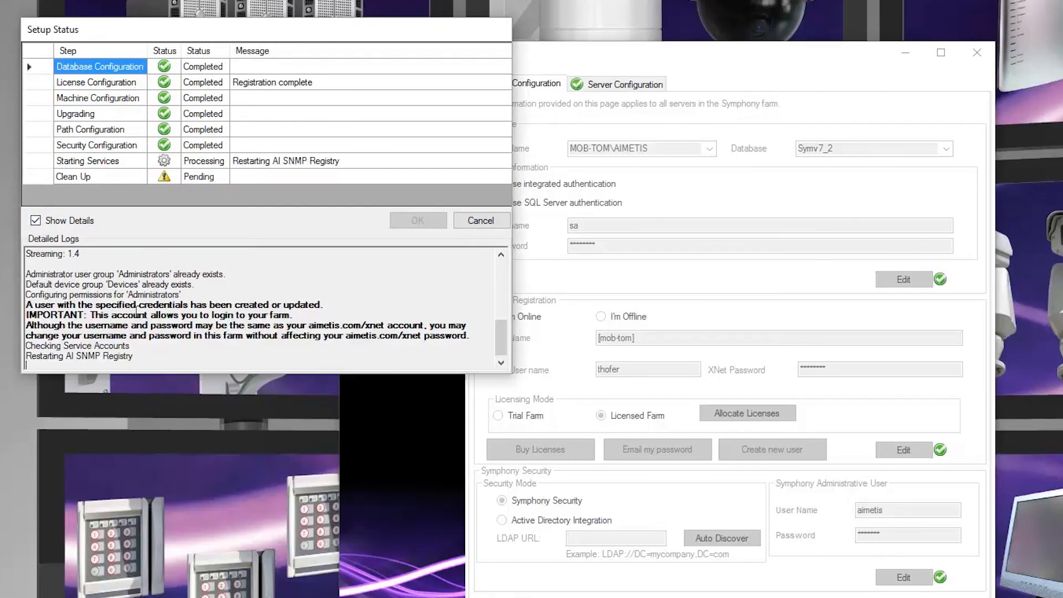